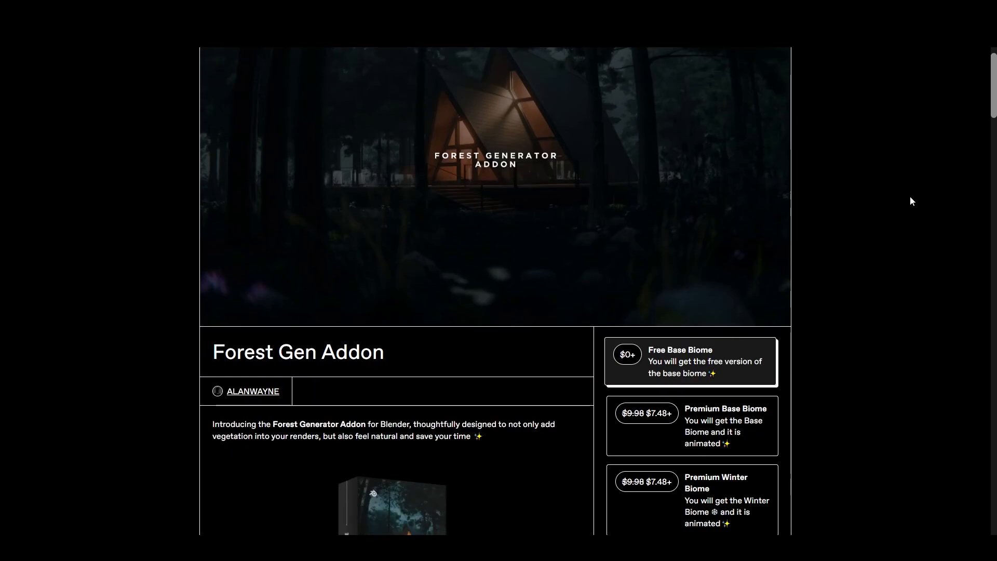
Get the Forest Gen Addon on Gumroad by entering a fair price of 0.
{"action": "scroll", "scroll_direction": "down", "scroll_amount": 3}
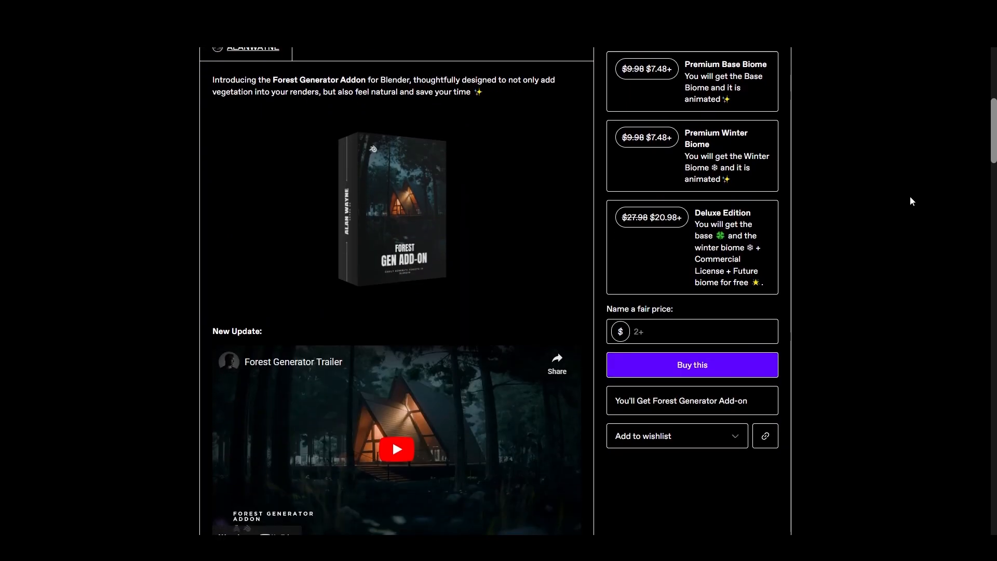
{"action": "scroll", "scroll_direction": "down", "scroll_amount": 3}
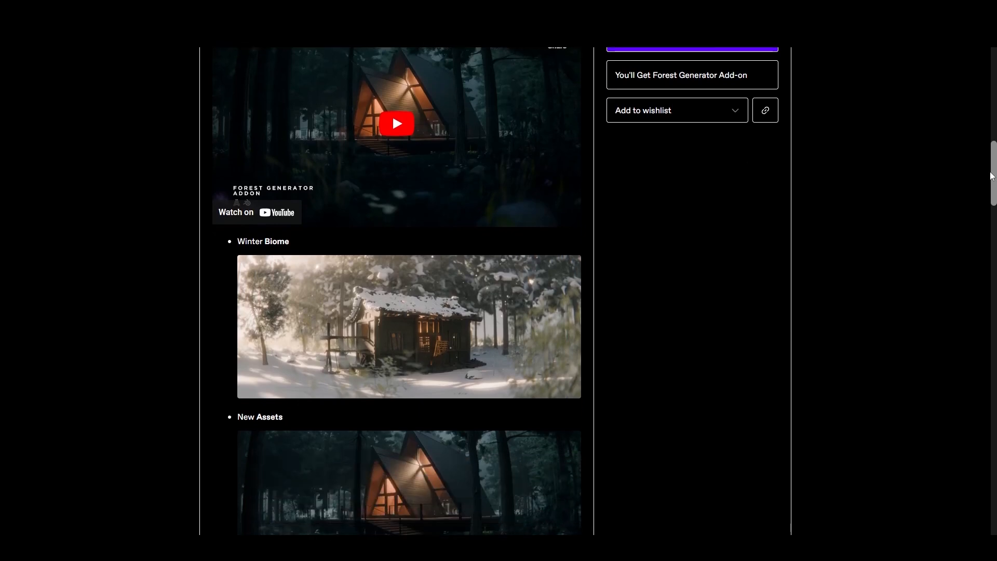
{"action": "scroll", "scroll_direction": "down", "scroll_amount": 3}
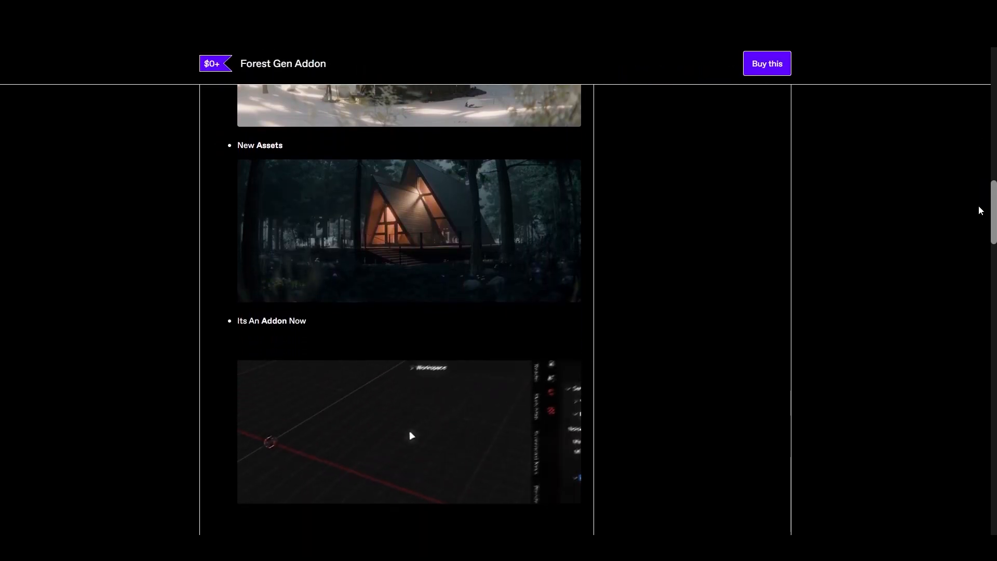
{"action": "scroll", "scroll_direction": "down", "scroll_amount": 3}
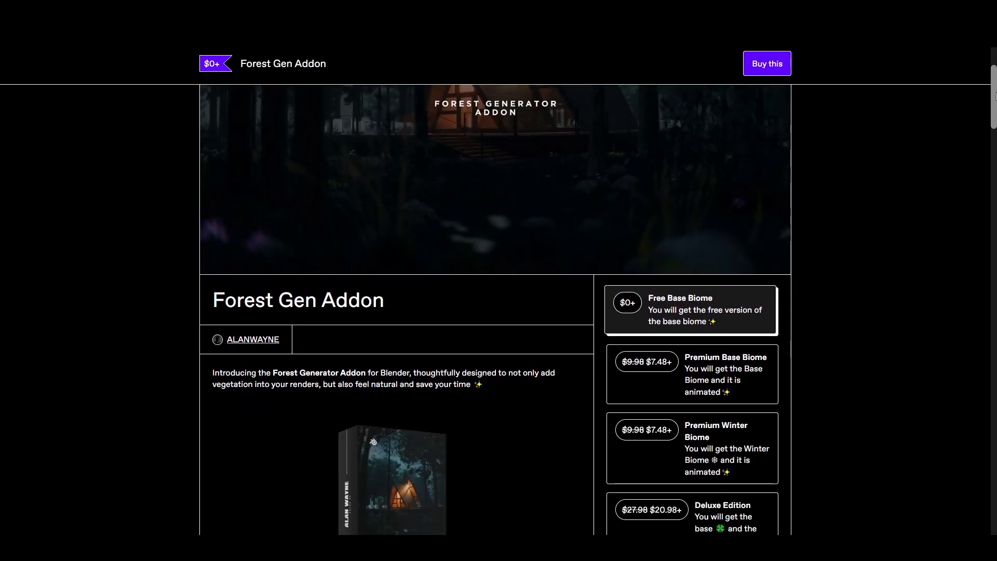
{"action": "scroll", "scroll_direction": "down", "scroll_amount": 3}
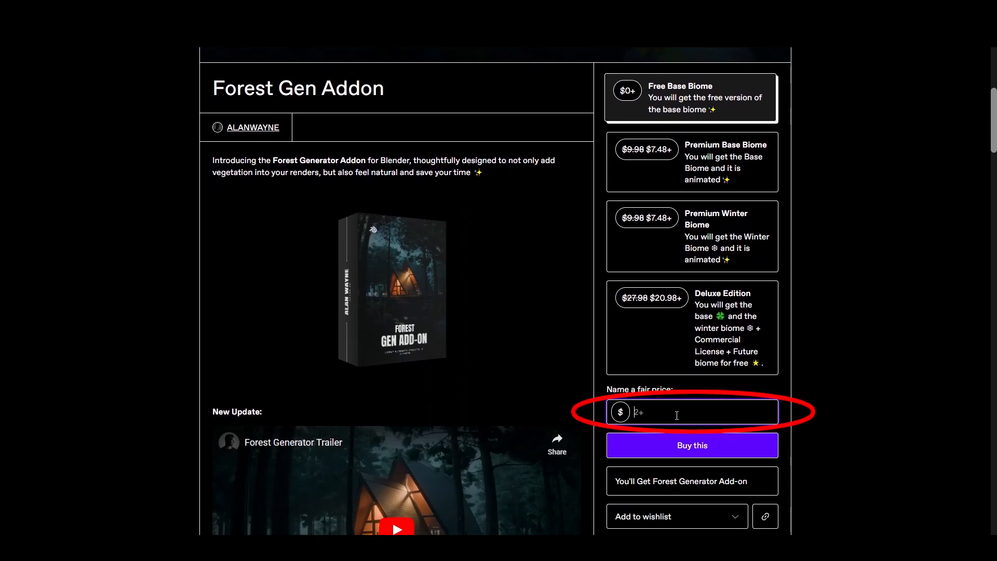
{"action": "type", "text": "0"}
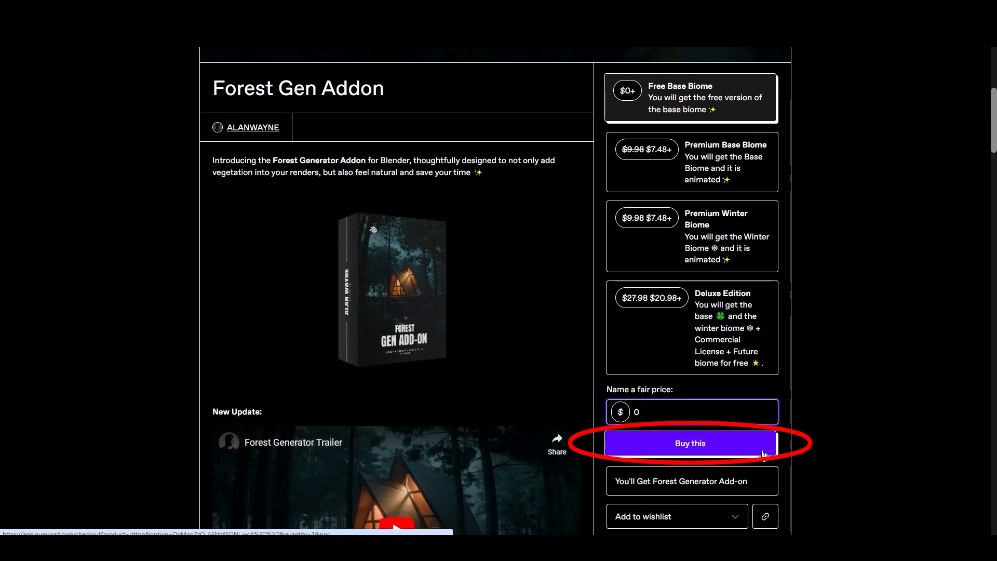
{"action": "left_click", "coordinate": [689, 443]}
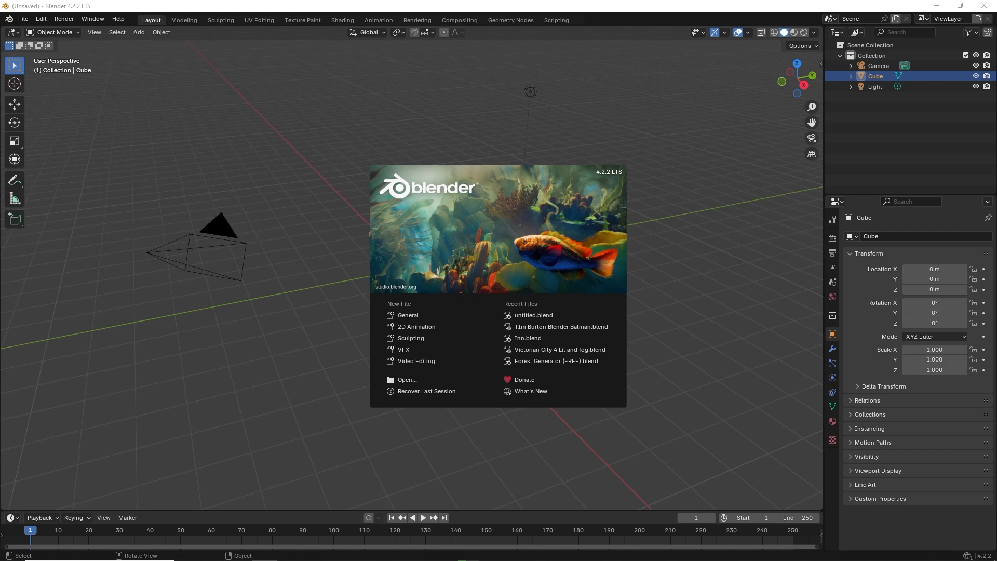
Dismiss Blender's splash screen.
{"action": "left_click", "coordinate": [134, 83]}
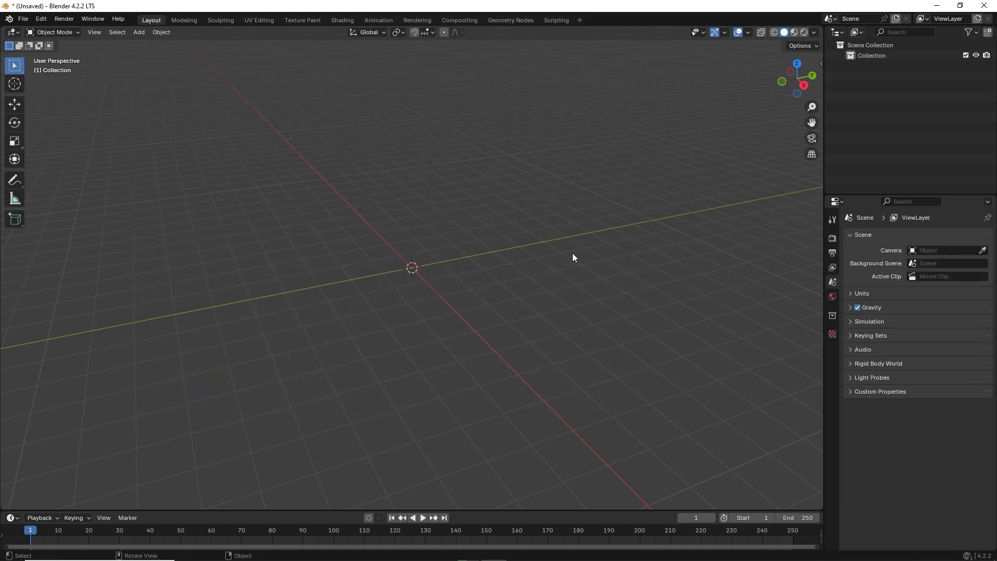
Install the add-on from Forest_Generator (Free).zip via Preferences > Add-ons, then close Preferences.
{"action": "left_click", "coordinate": [40, 19]}
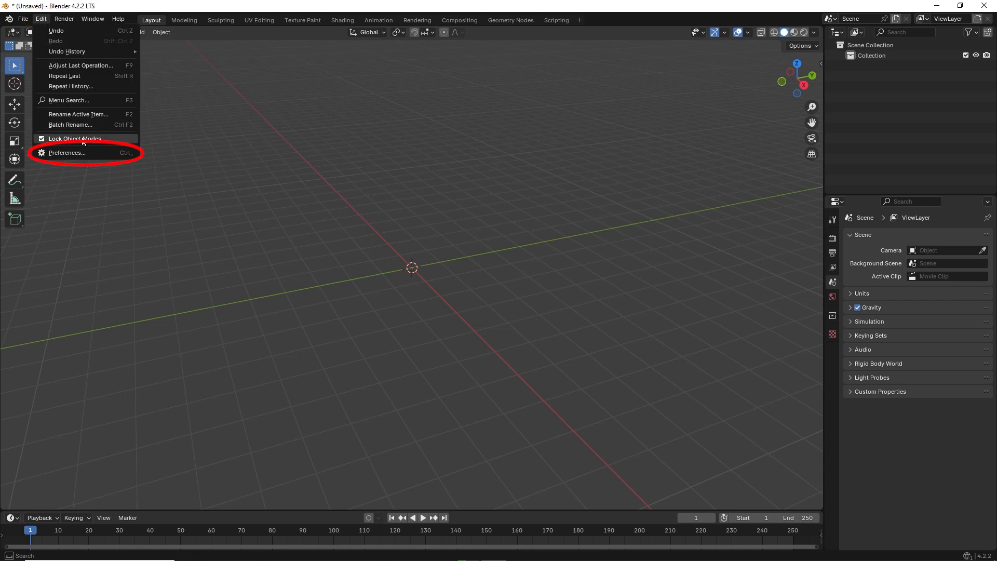
{"action": "left_click", "coordinate": [67, 153]}
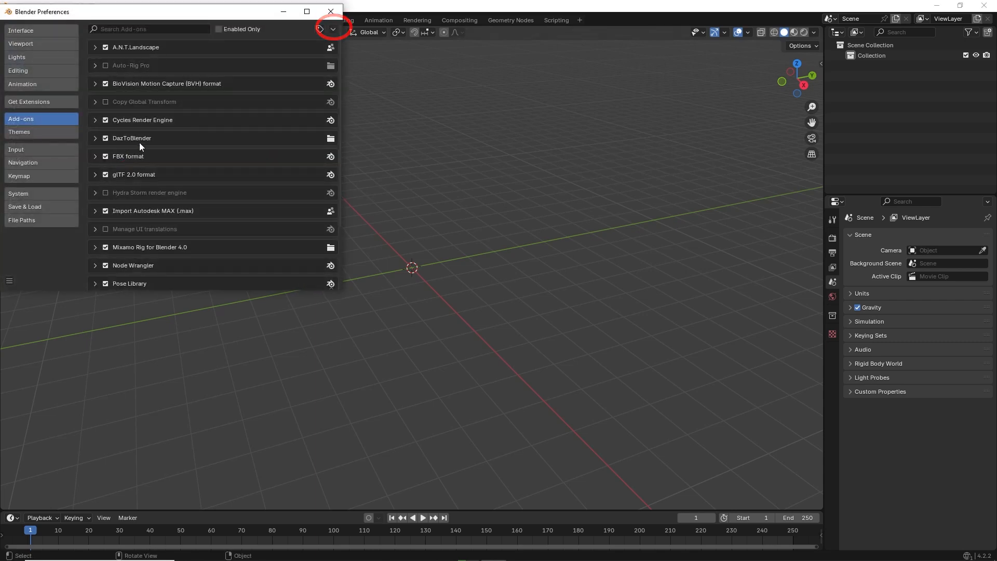
{"action": "left_click", "coordinate": [332, 29]}
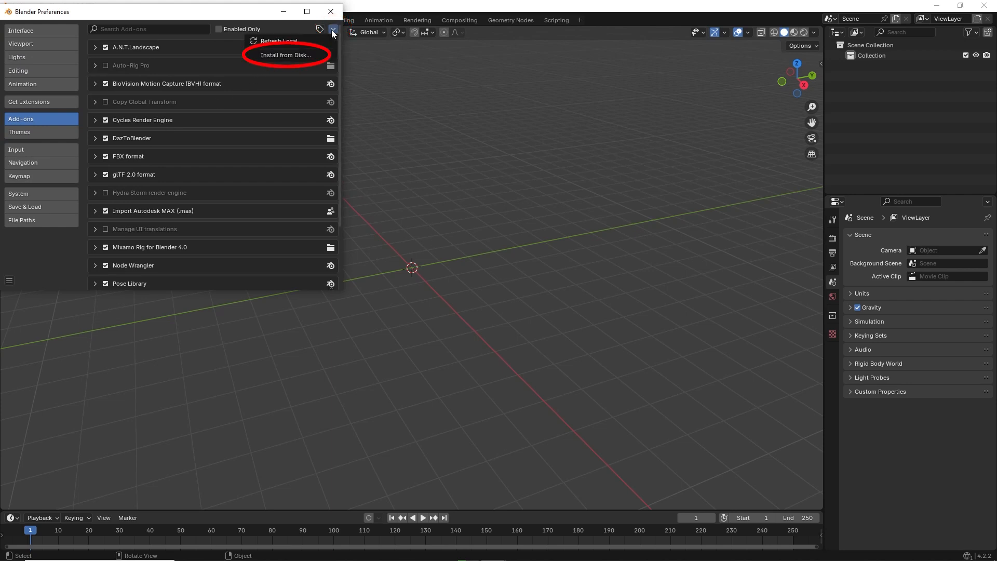
{"action": "left_click", "coordinate": [285, 55]}
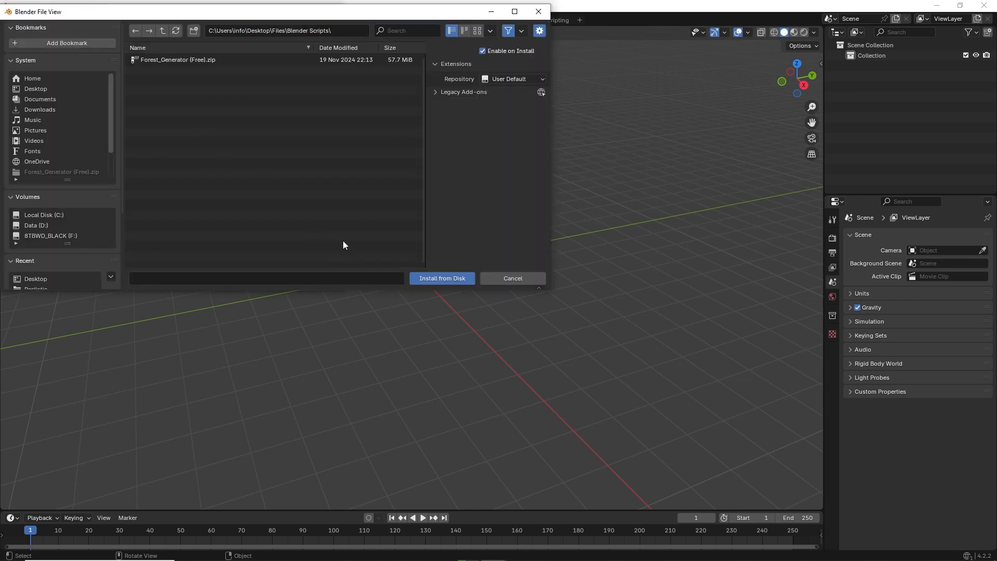
{"action": "left_click", "coordinate": [178, 59]}
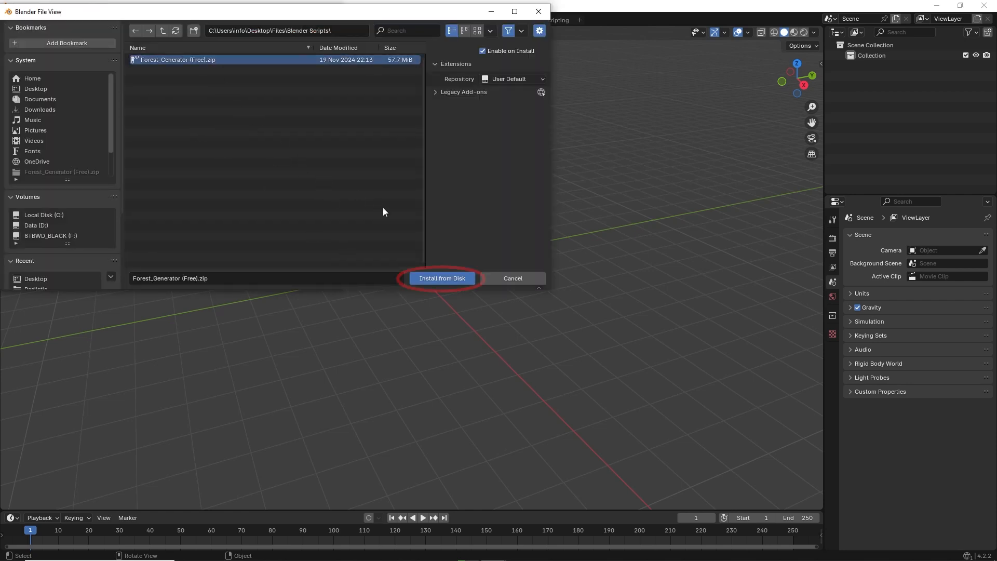
{"action": "left_click", "coordinate": [442, 278]}
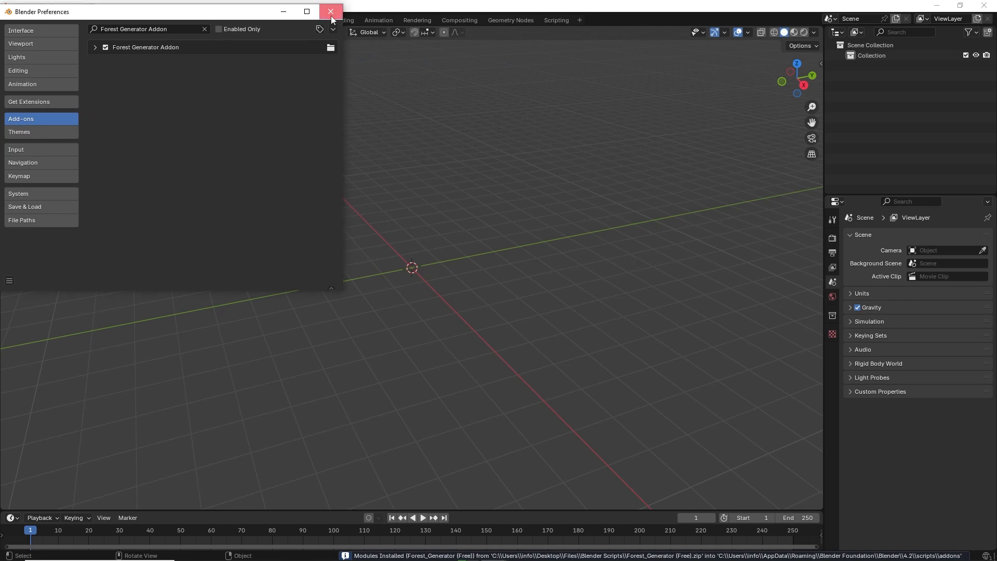
{"action": "left_click", "coordinate": [330, 11]}
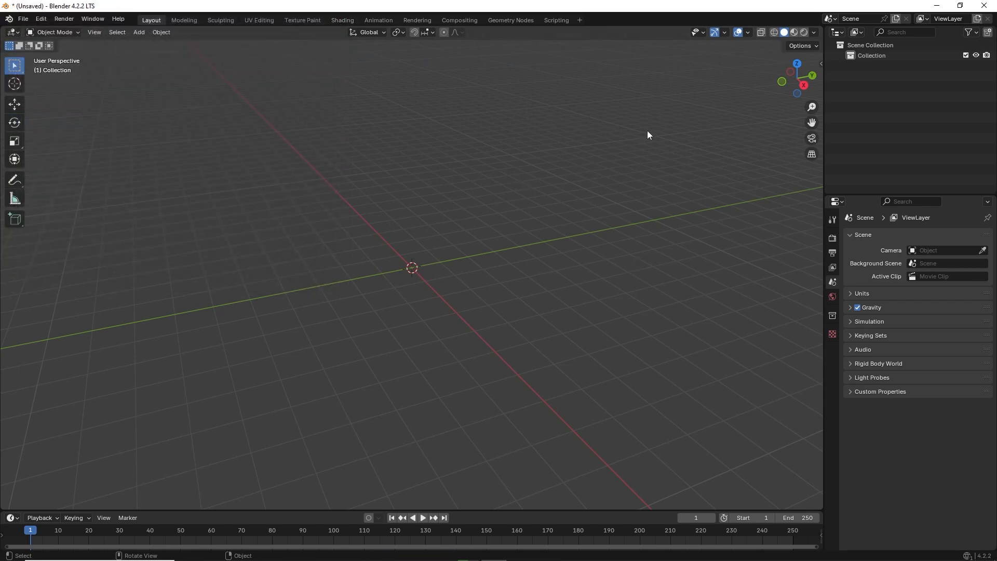
Generate the forest from the Forest Generator sidebar panel and view it in Material Preview.
{"action": "left_click", "coordinate": [819, 63]}
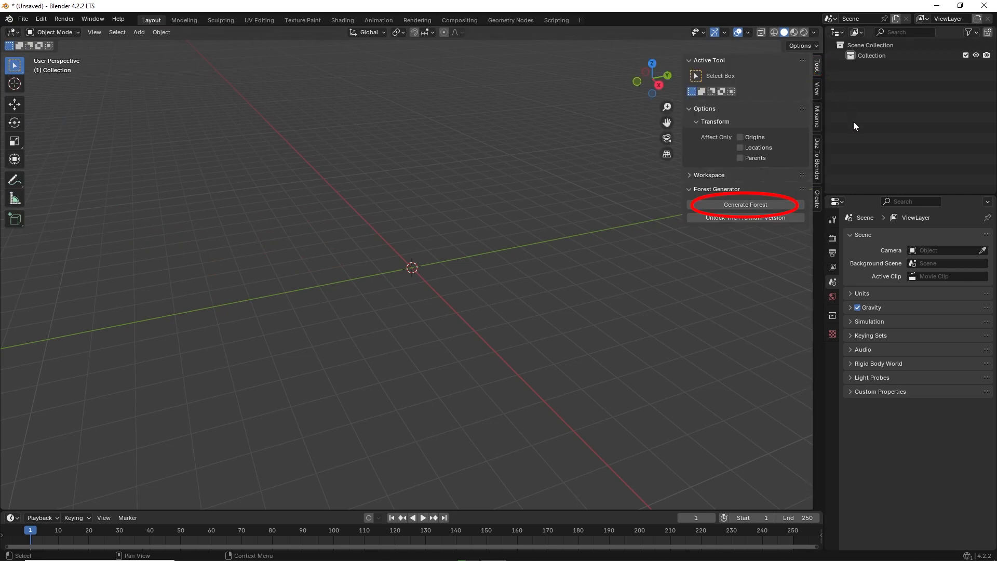
{"action": "left_click", "coordinate": [745, 204]}
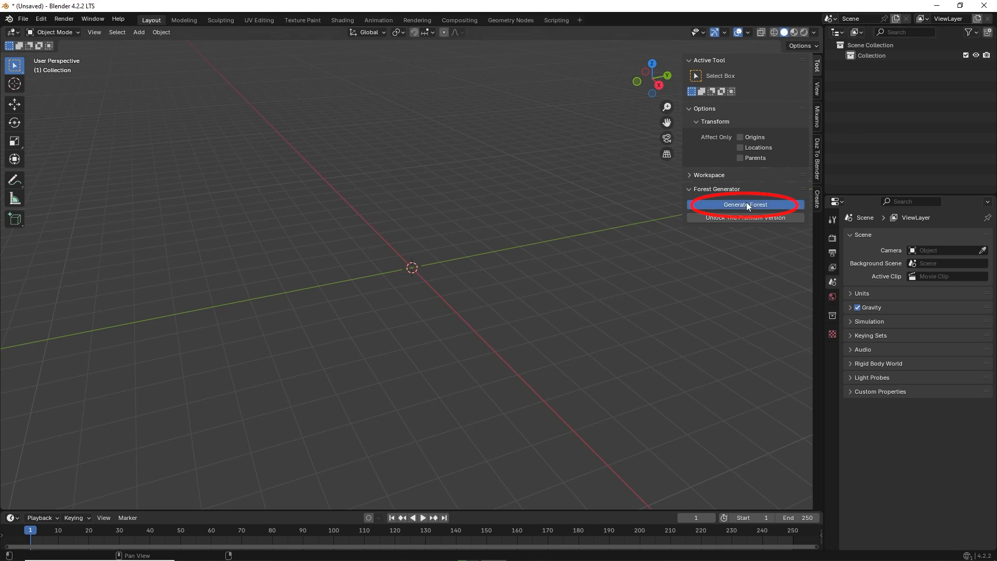
{"action": "left_click", "coordinate": [745, 204]}
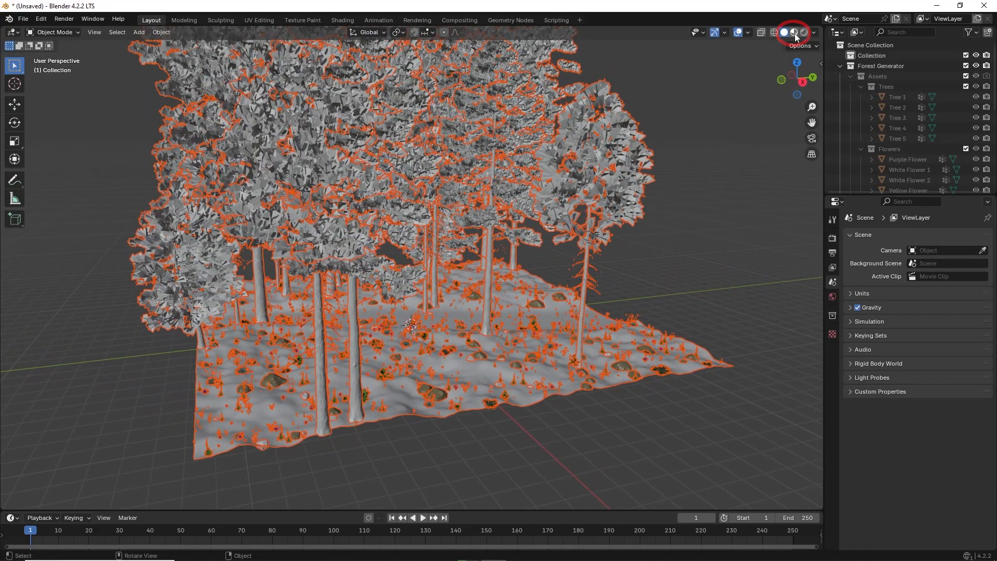
{"action": "left_click", "coordinate": [793, 32]}
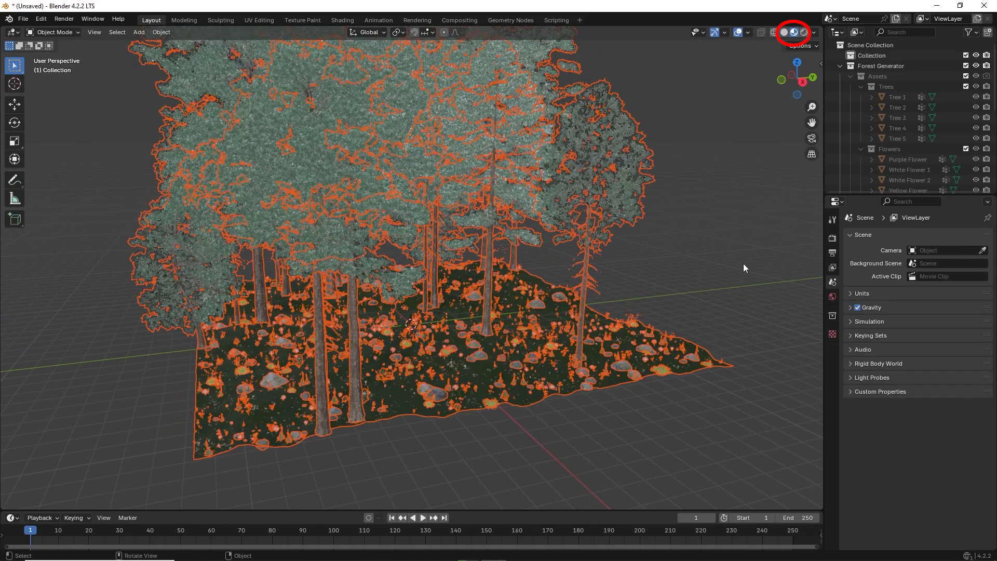
{"action": "left_click", "coordinate": [794, 31]}
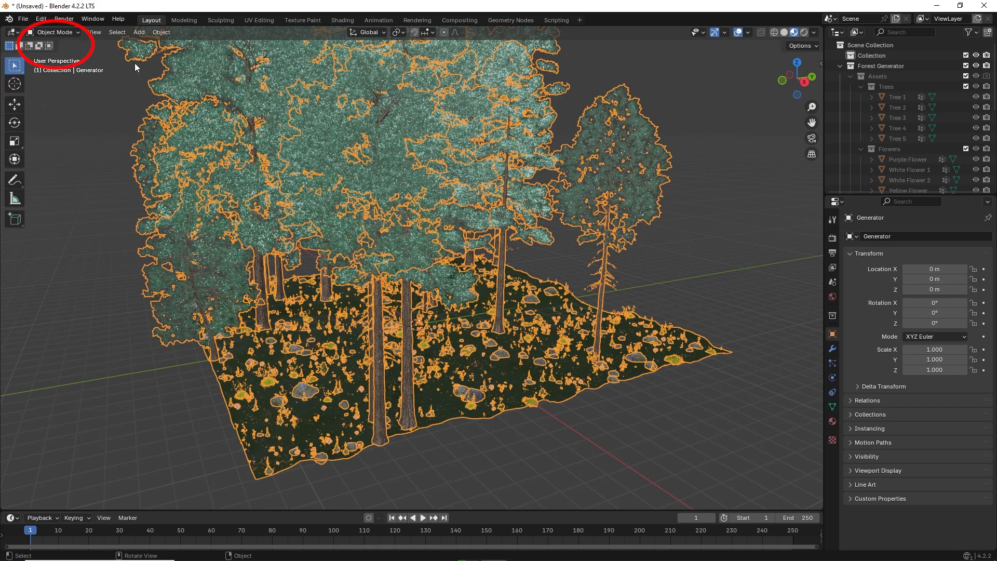
In Edit Mode, scale the selected terrain vertices to widen the ground.
{"action": "left_click", "coordinate": [54, 32]}
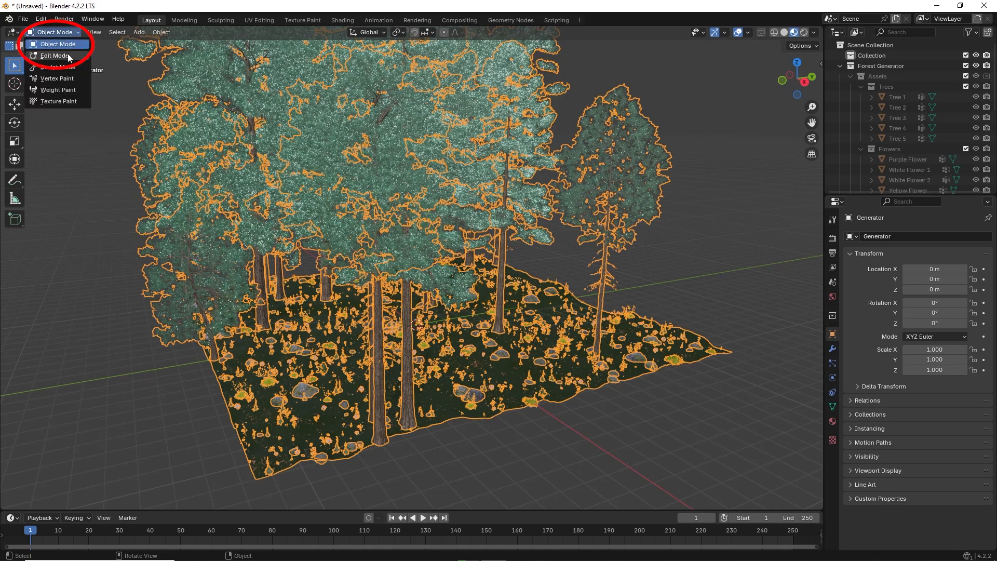
{"action": "left_click", "coordinate": [54, 56]}
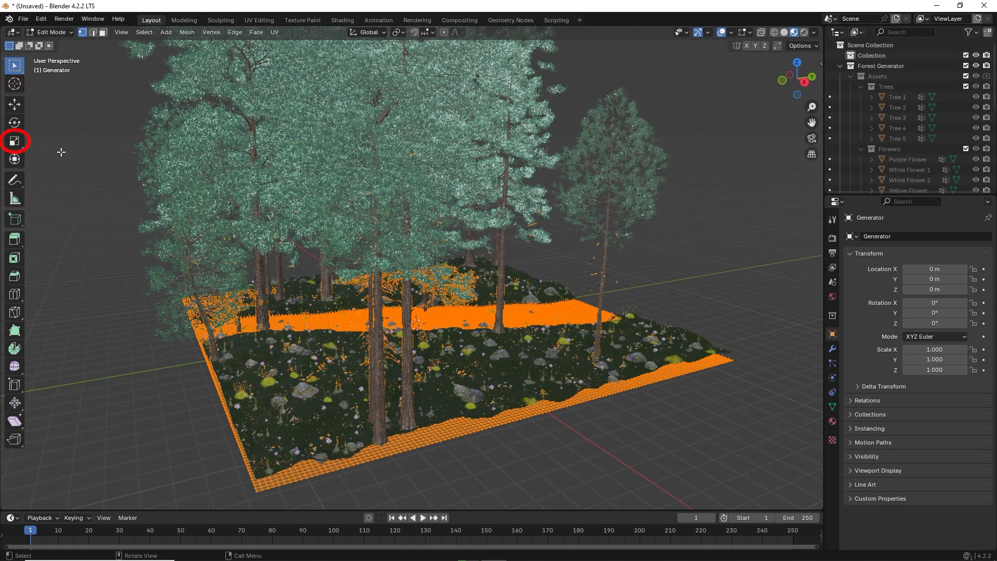
{"action": "left_click", "coordinate": [14, 141]}
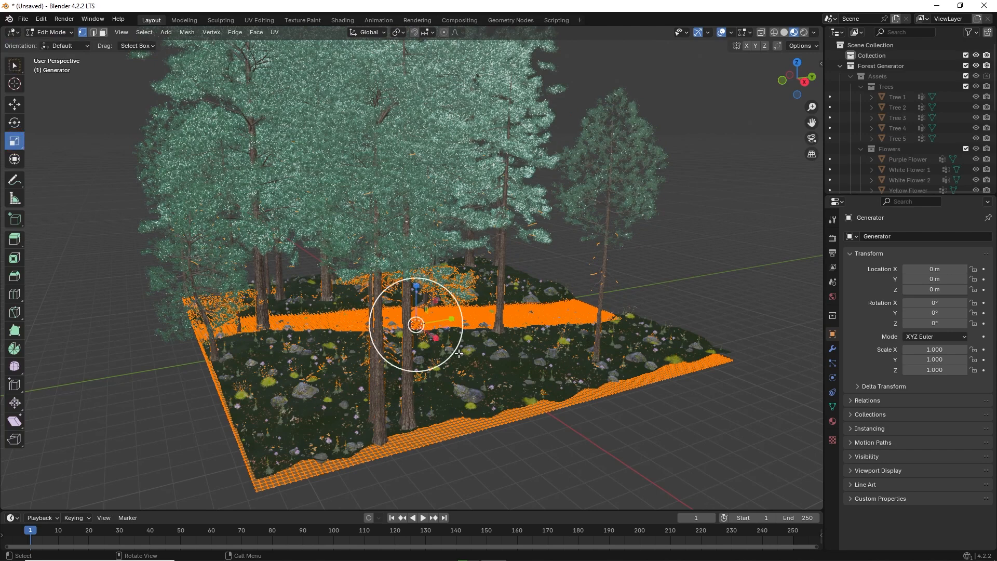
{"action": "key", "text": "s"}
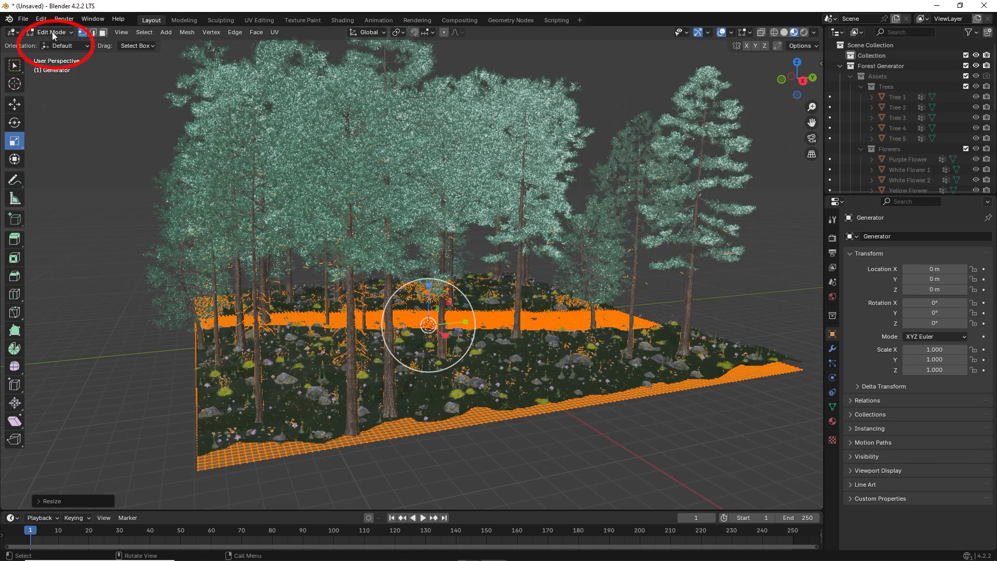
Back in Object Mode, set the Rocks generator modifier's Density to 10.
{"action": "left_click", "coordinate": [54, 32]}
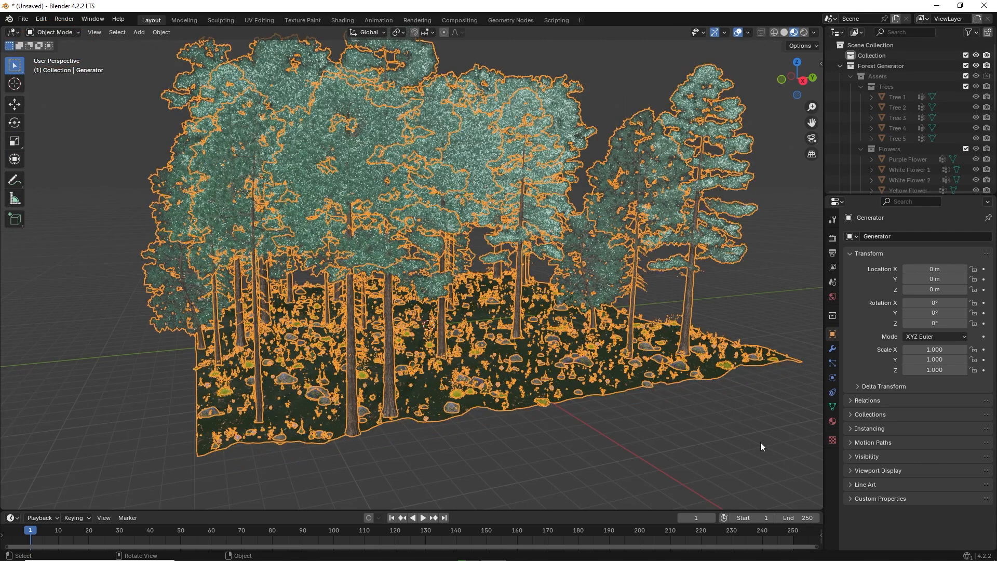
{"action": "left_click", "coordinate": [831, 349]}
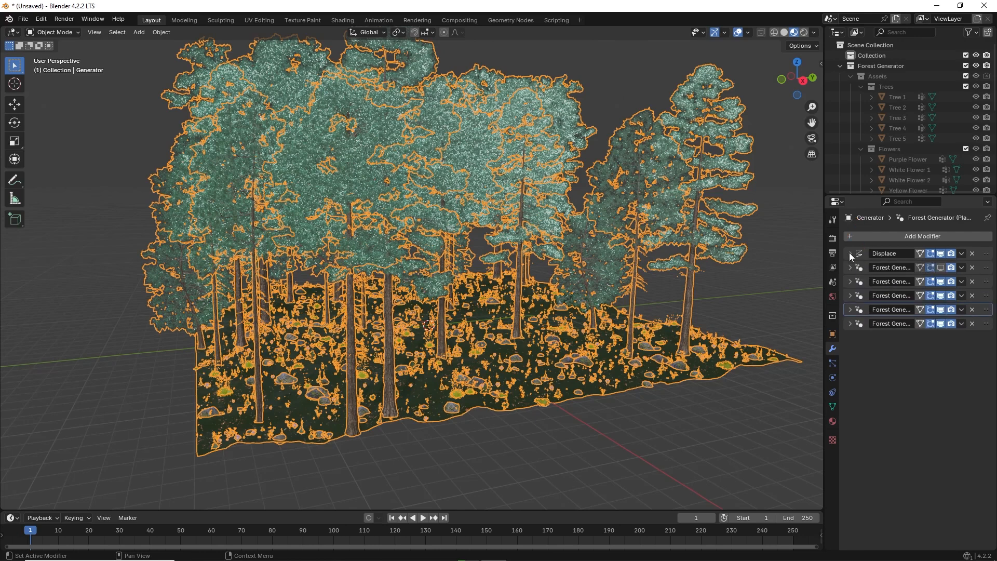
{"action": "left_click", "coordinate": [851, 266]}
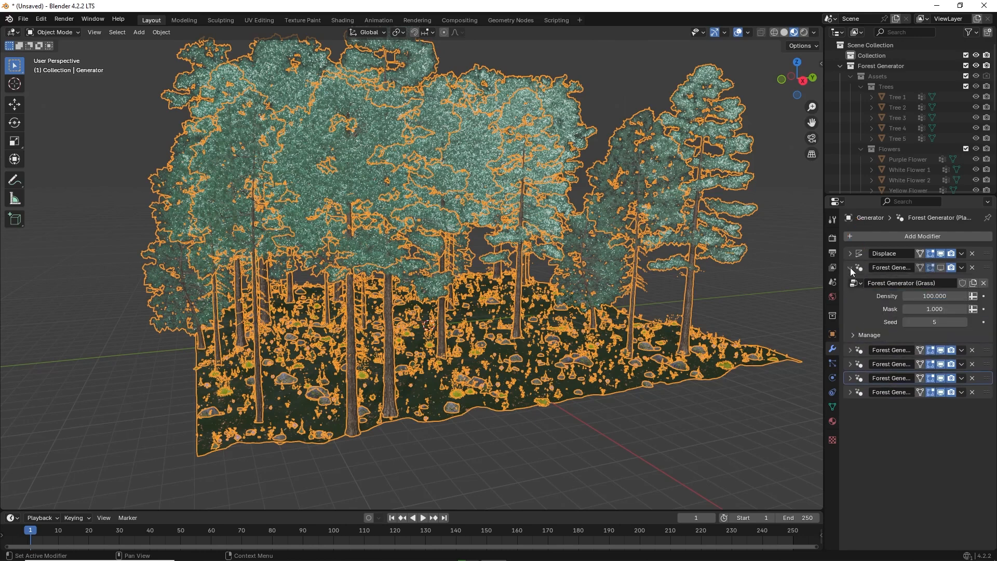
{"action": "left_click", "coordinate": [851, 267]}
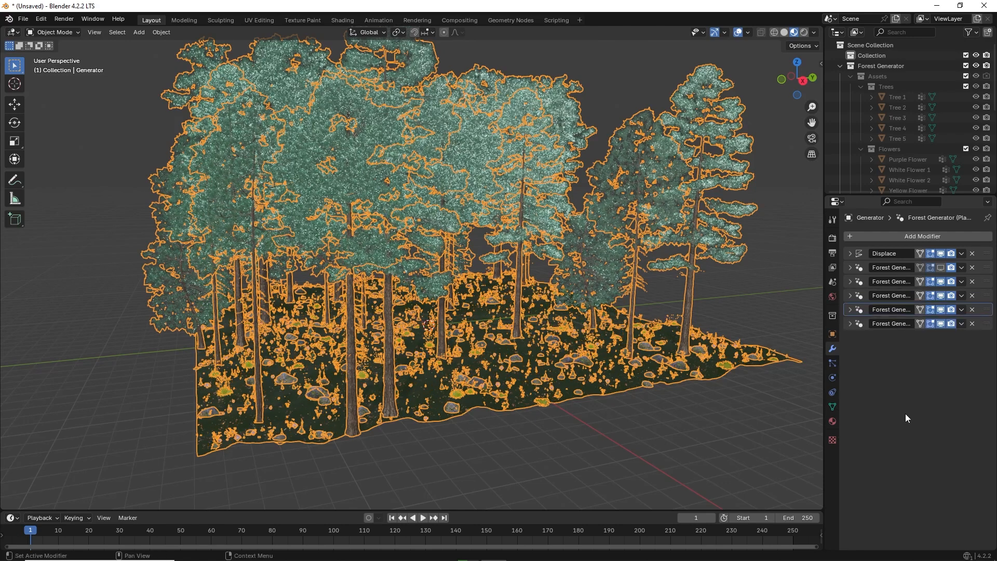
{"action": "left_click", "coordinate": [851, 296]}
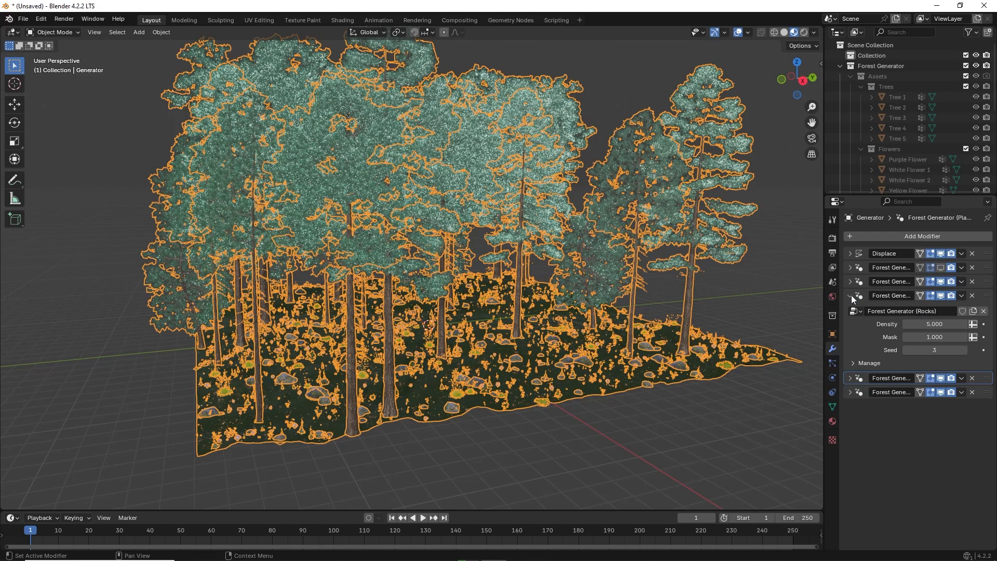
{"action": "double_click", "coordinate": [935, 323]}
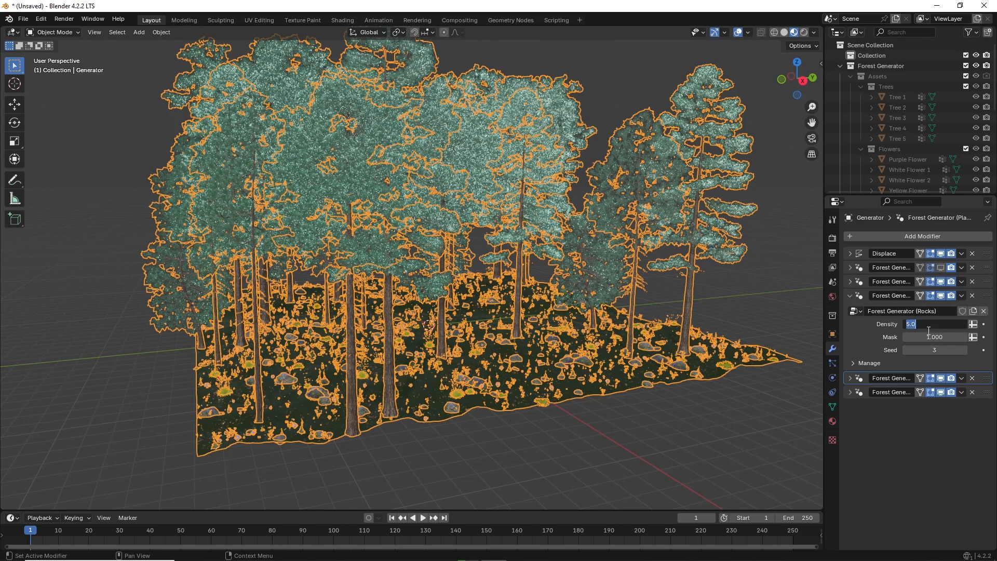
{"action": "type", "text": "10.000"}
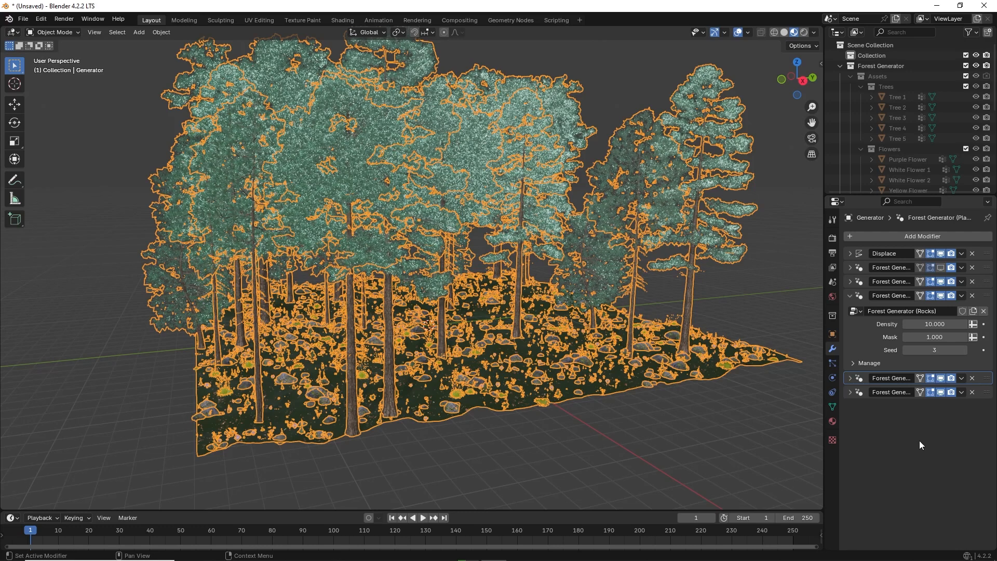
Set the Plants generator modifier's Density to 3.
{"action": "left_click", "coordinate": [851, 377]}
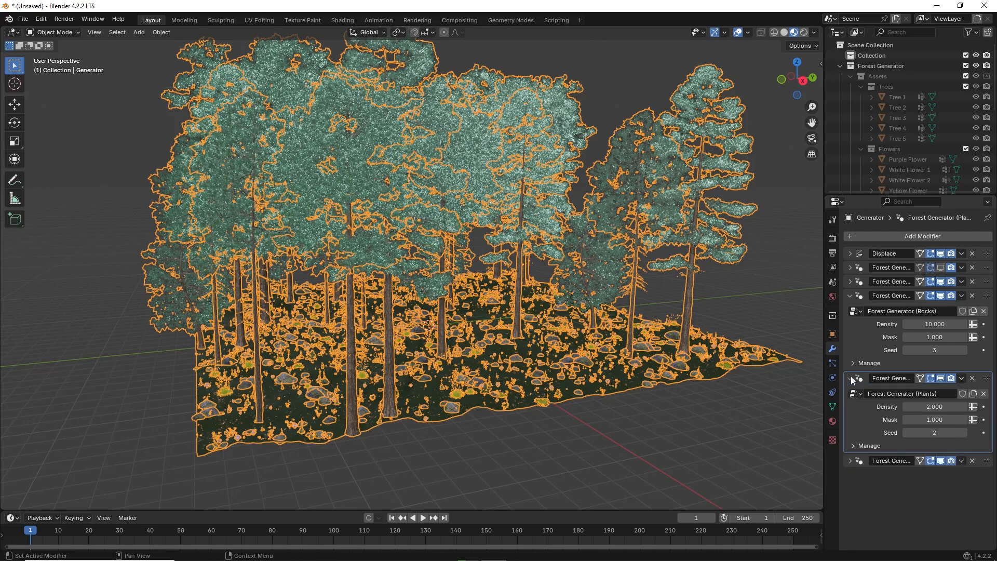
{"action": "double_click", "coordinate": [934, 406]}
{"action": "type", "text": "3.000"}
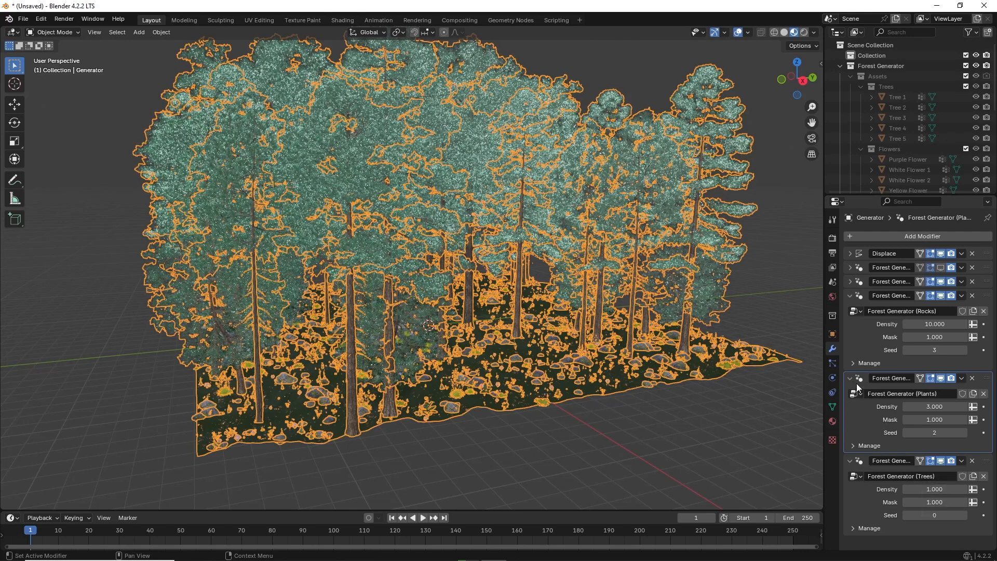
{"action": "left_click", "coordinate": [850, 378]}
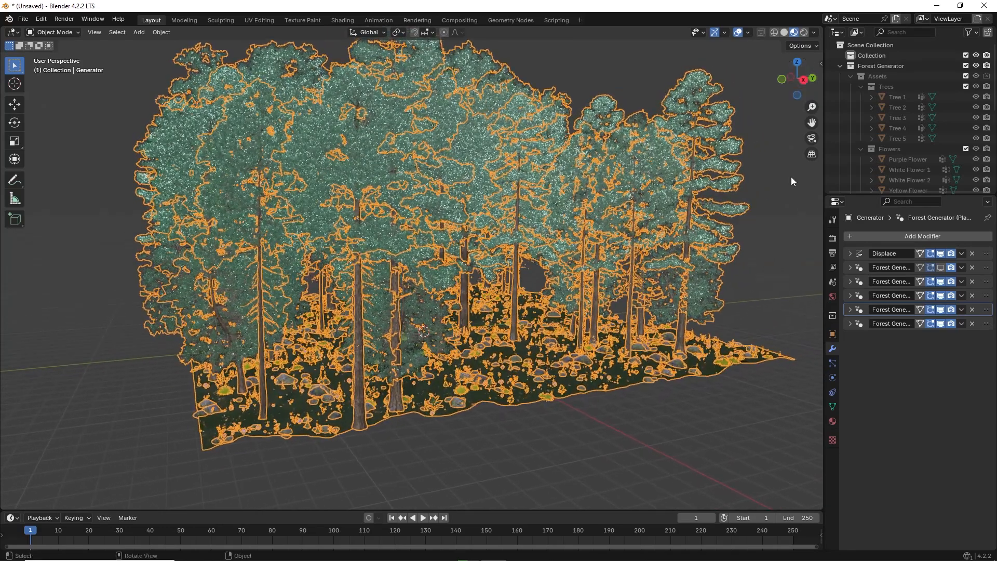
{"action": "mouse_move", "coordinate": [341, 20]}
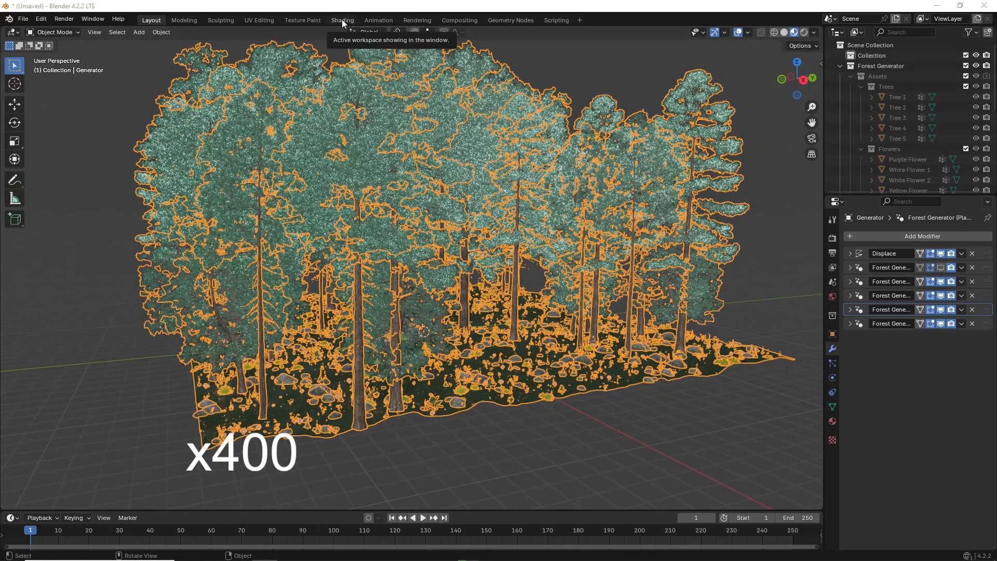
In the Shading workspace, add an Environment Texture to the World and open an HDRI.
{"action": "left_click", "coordinate": [342, 20]}
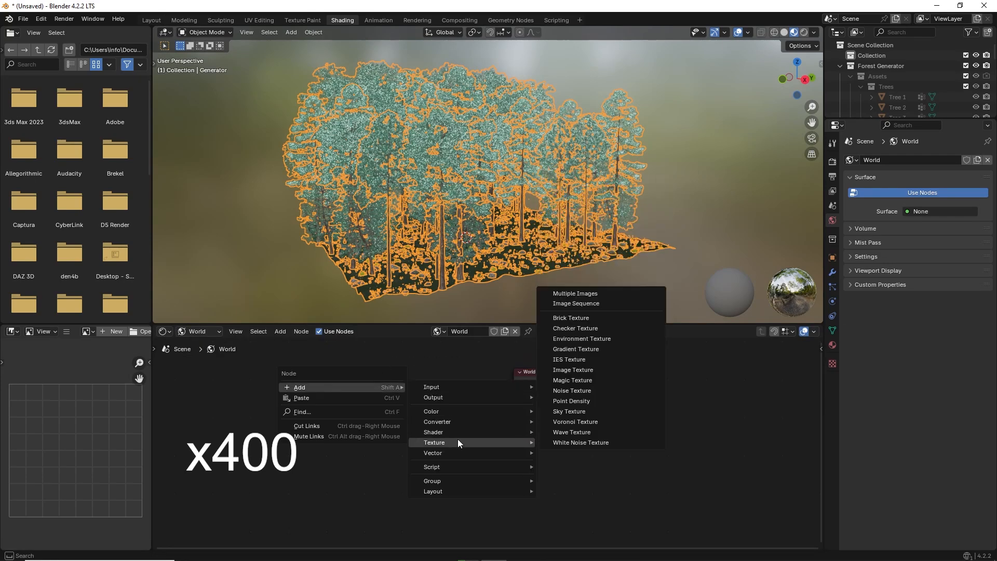
{"action": "left_click", "coordinate": [581, 338]}
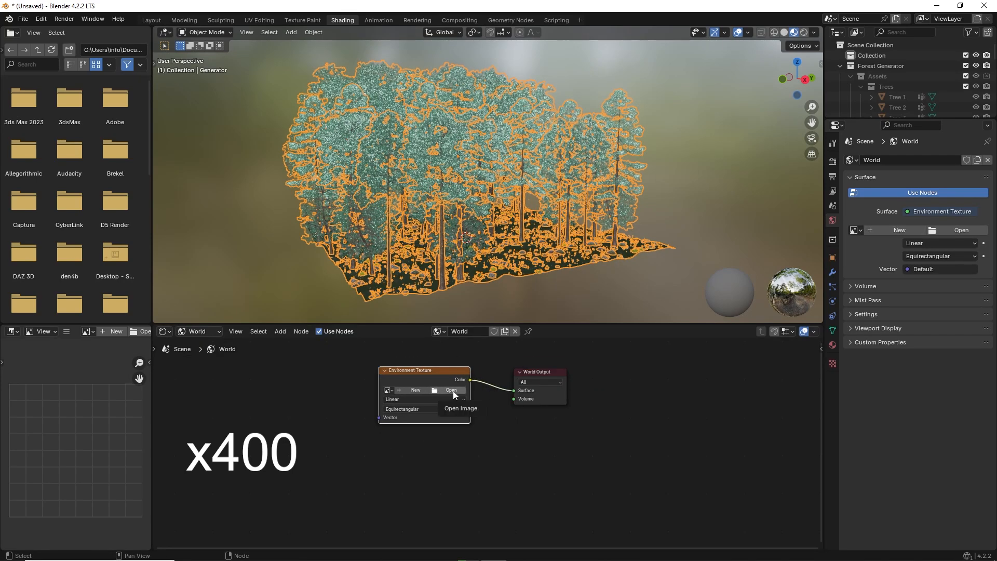
{"action": "left_click", "coordinate": [451, 390]}
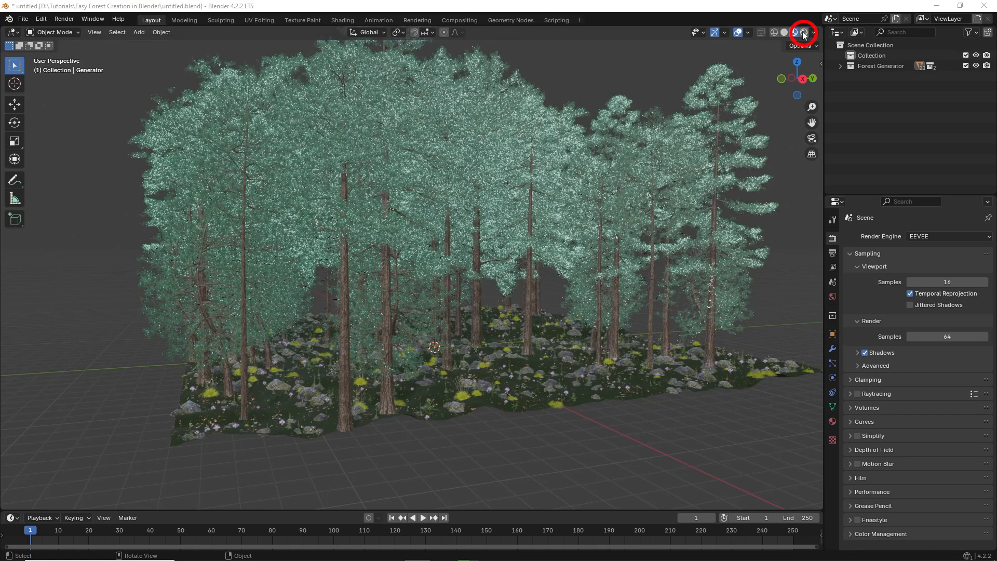
Use Rendered shading with the Cycles engine and viewport Denoise enabled.
{"action": "left_click", "coordinate": [803, 32]}
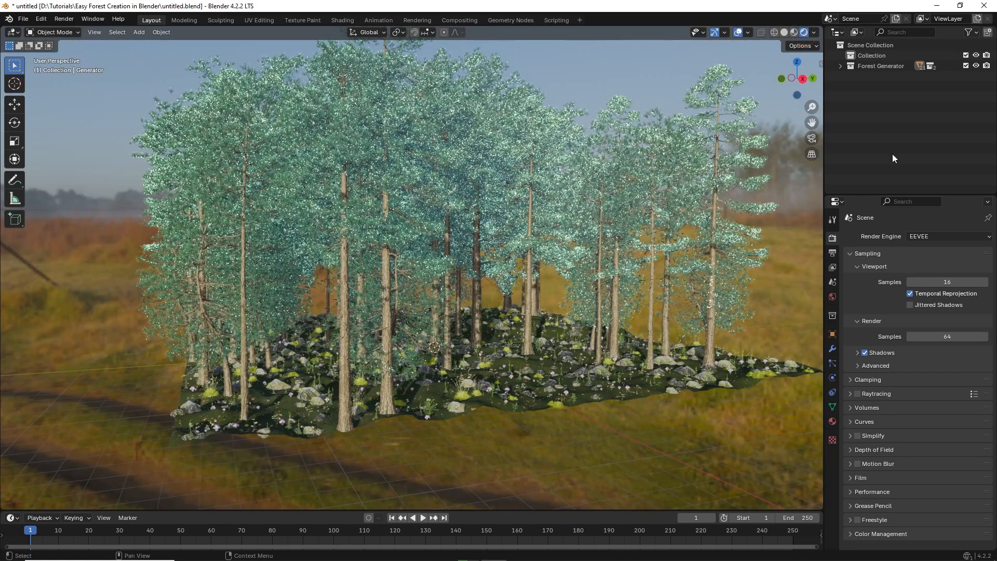
{"action": "mouse_move", "coordinate": [896, 185]}
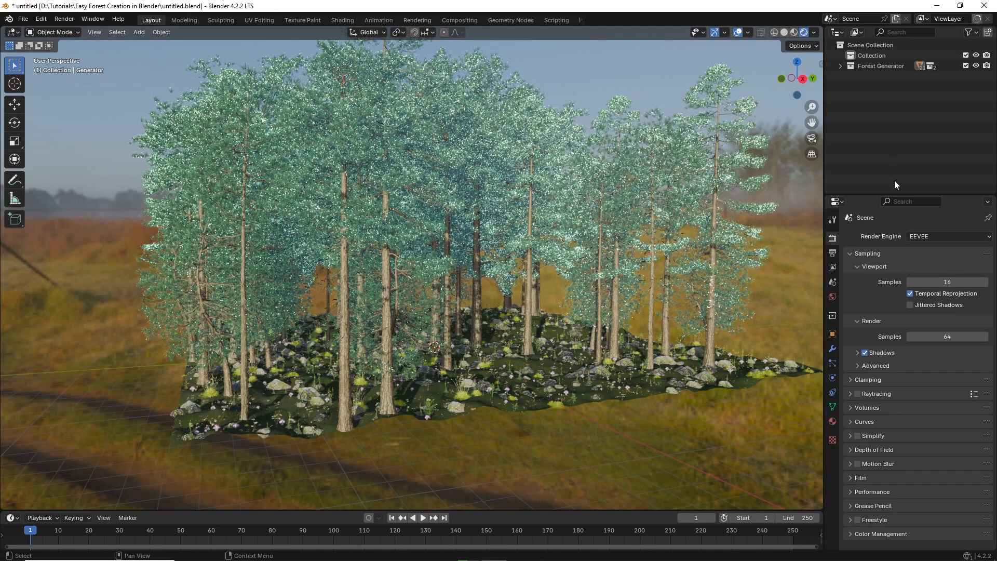
{"action": "left_click", "coordinate": [945, 235]}
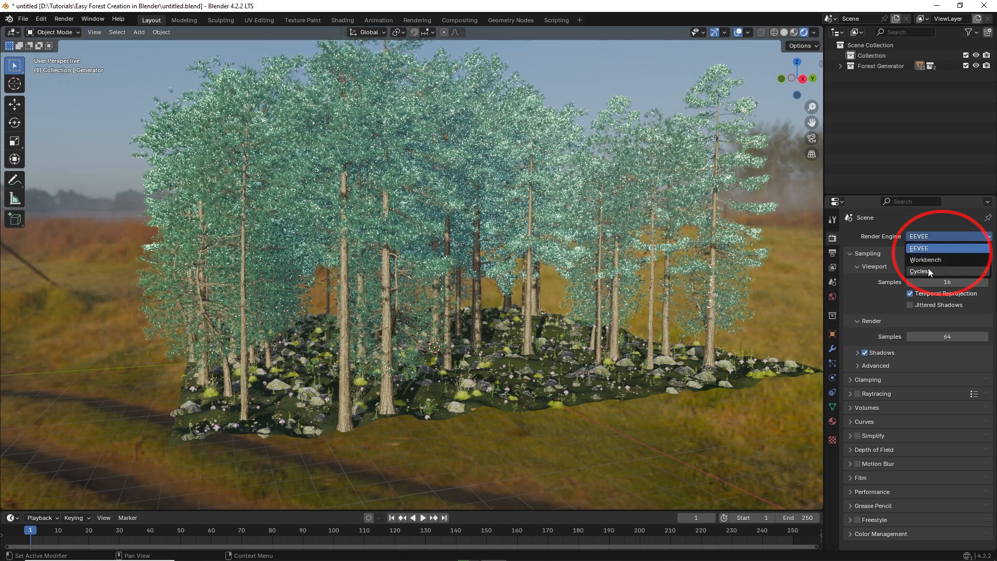
{"action": "left_click", "coordinate": [920, 271]}
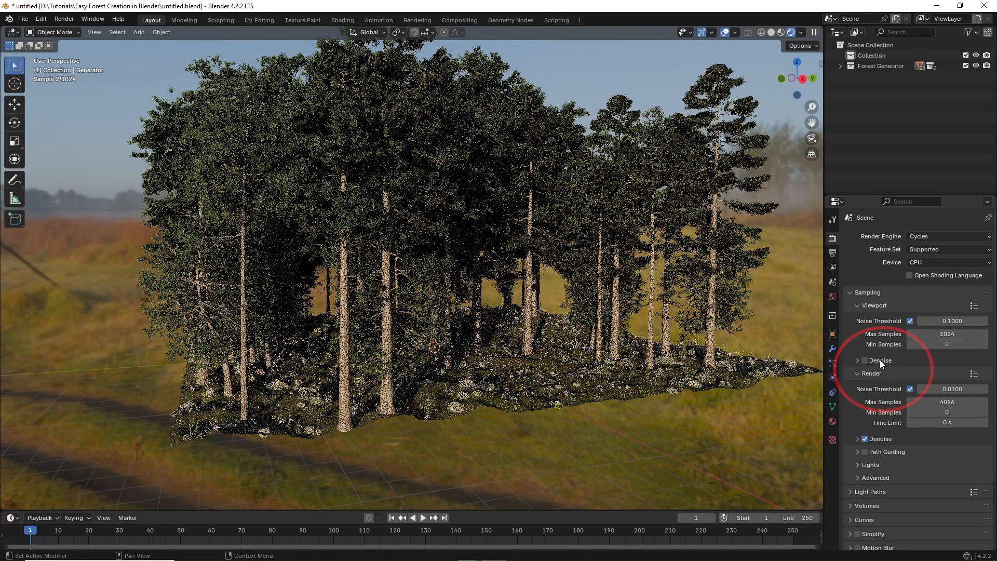
{"action": "left_click", "coordinate": [858, 360]}
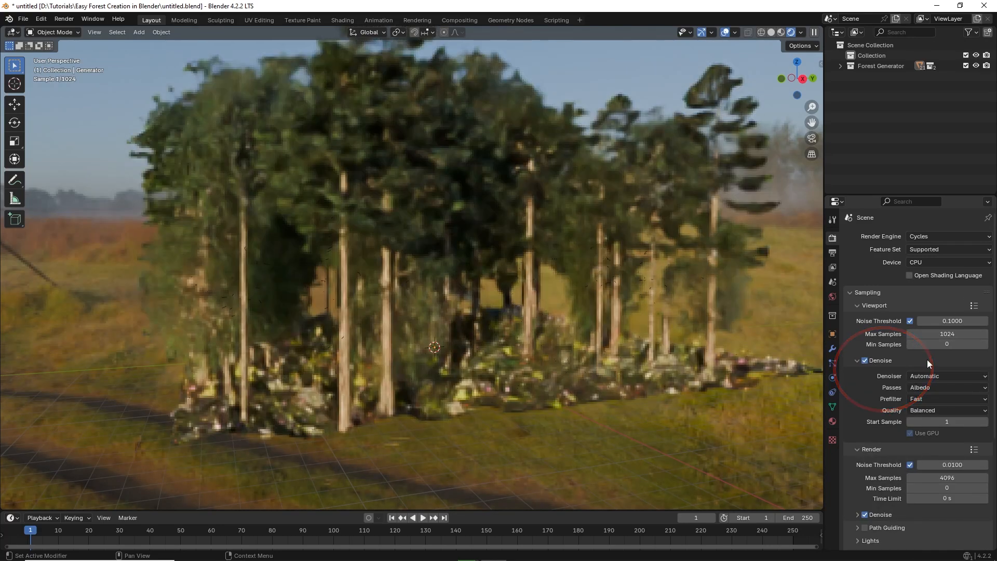